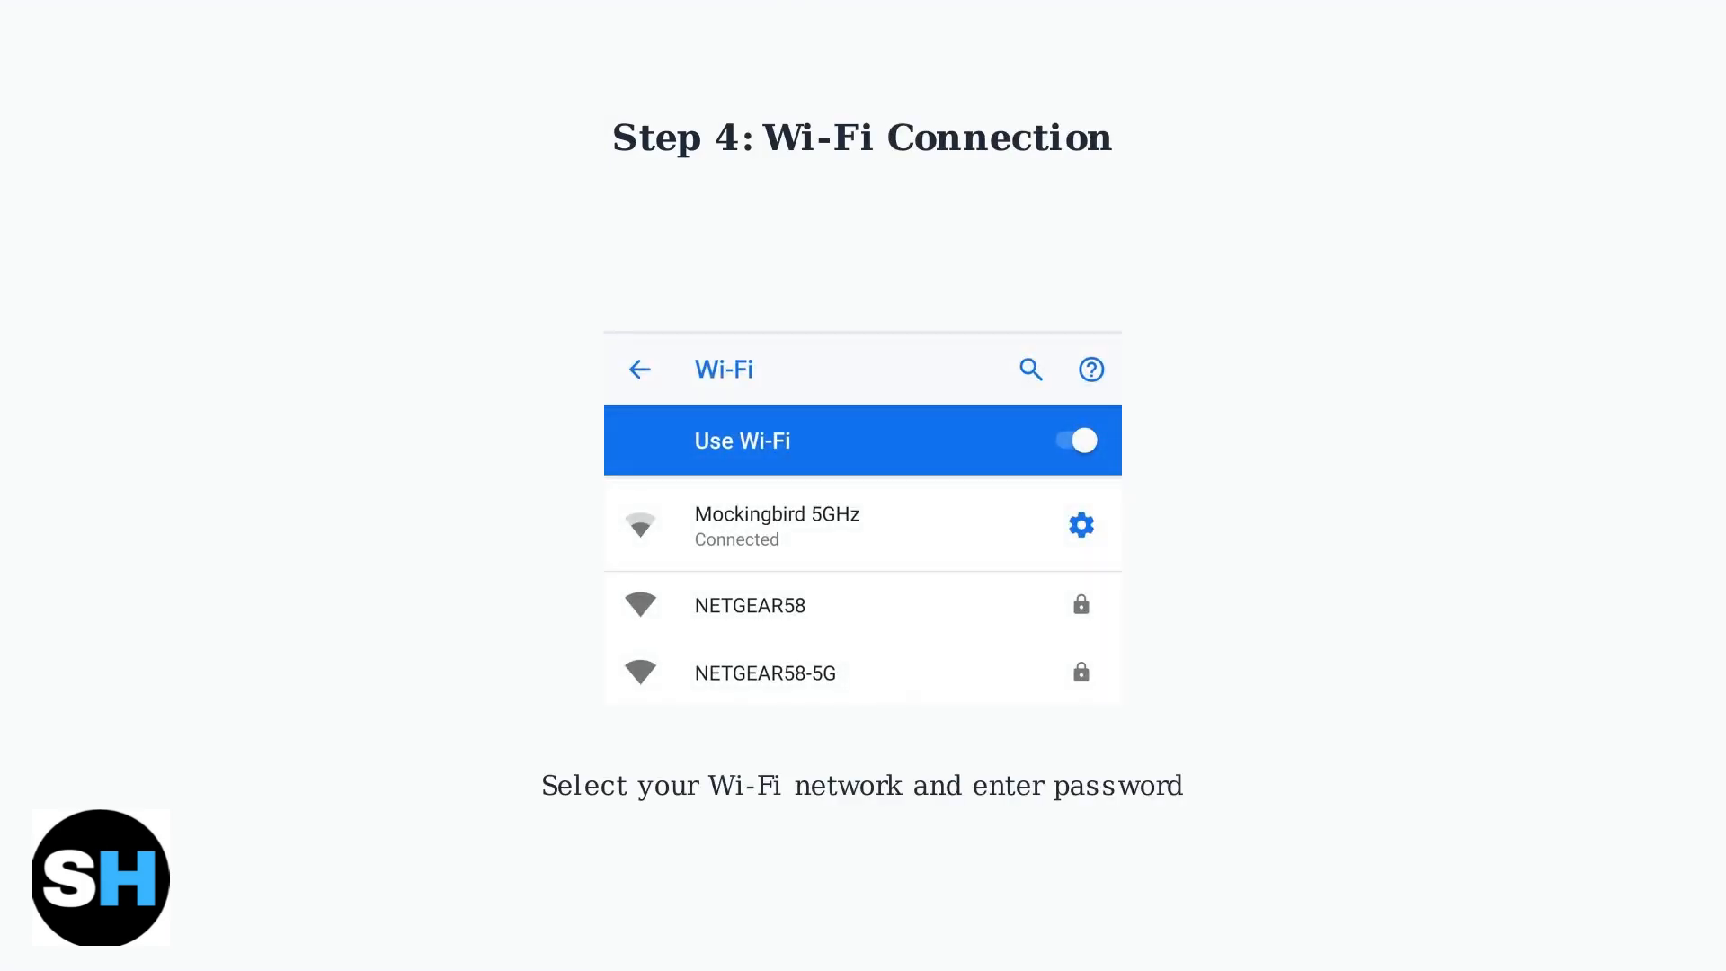
{"action": "key", "text": "Right"}
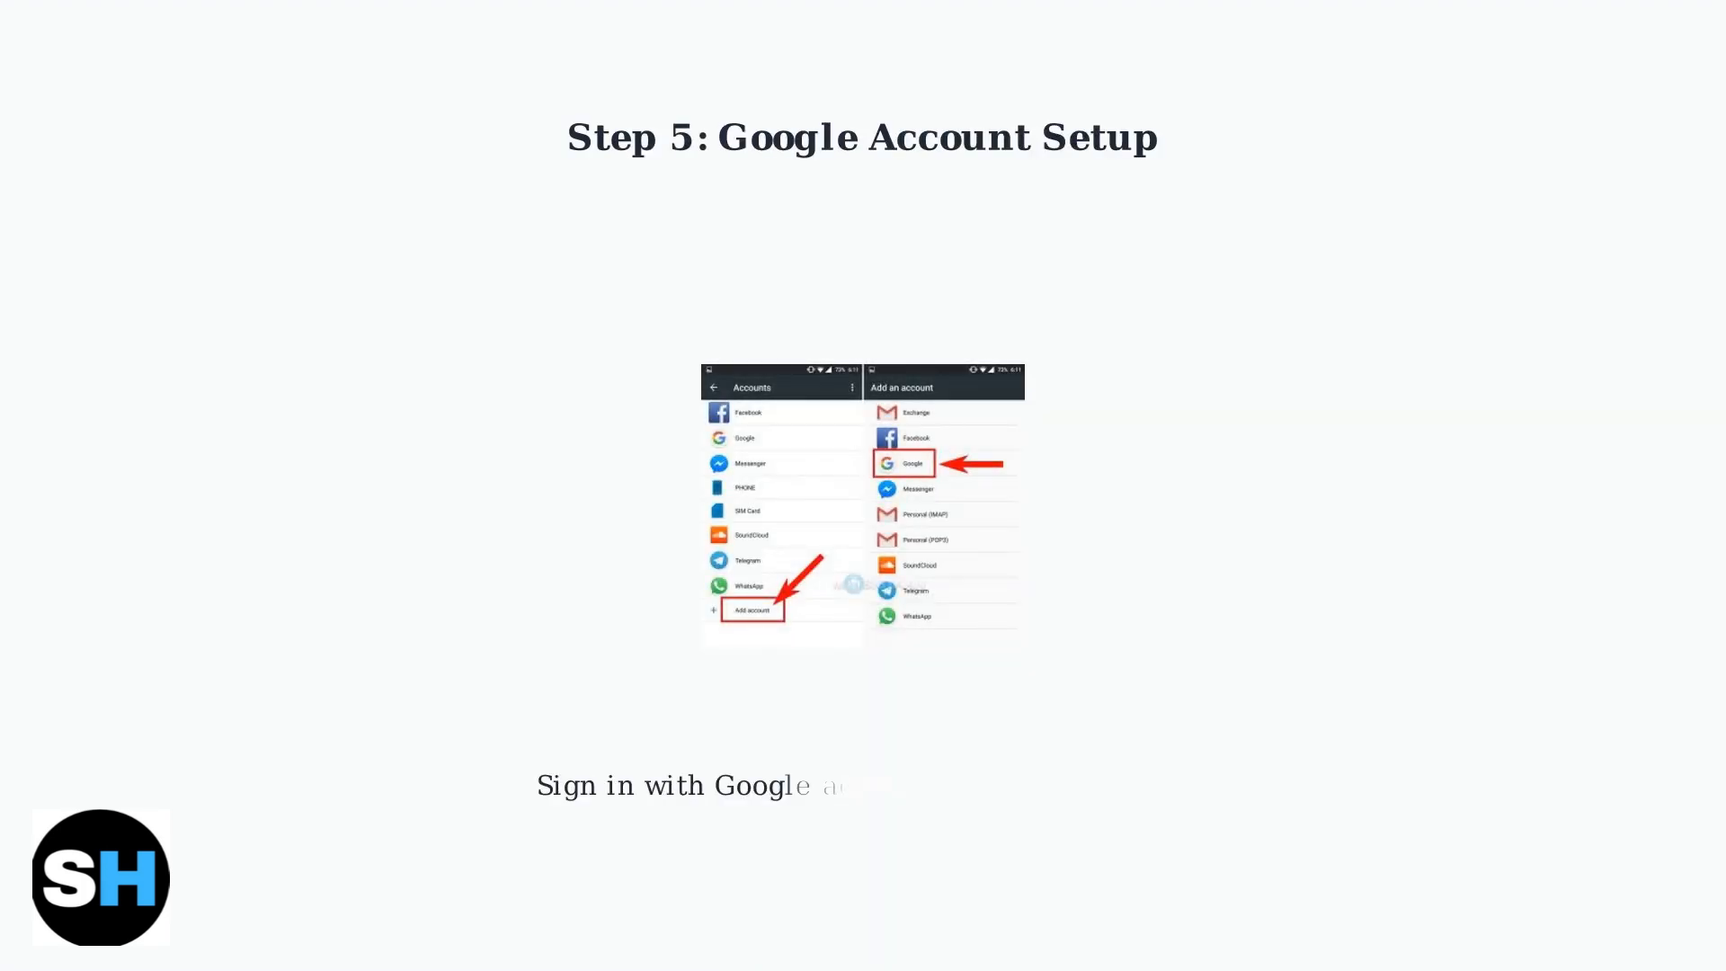